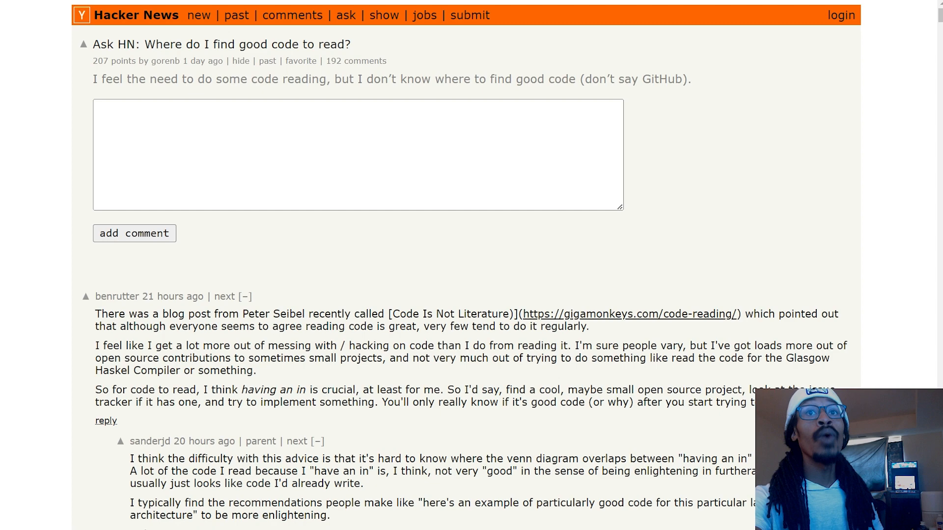
# Scroll past the add-comment box to the 'Code Is Not Literature' comment and its replies.
pyautogui.scroll(-3)
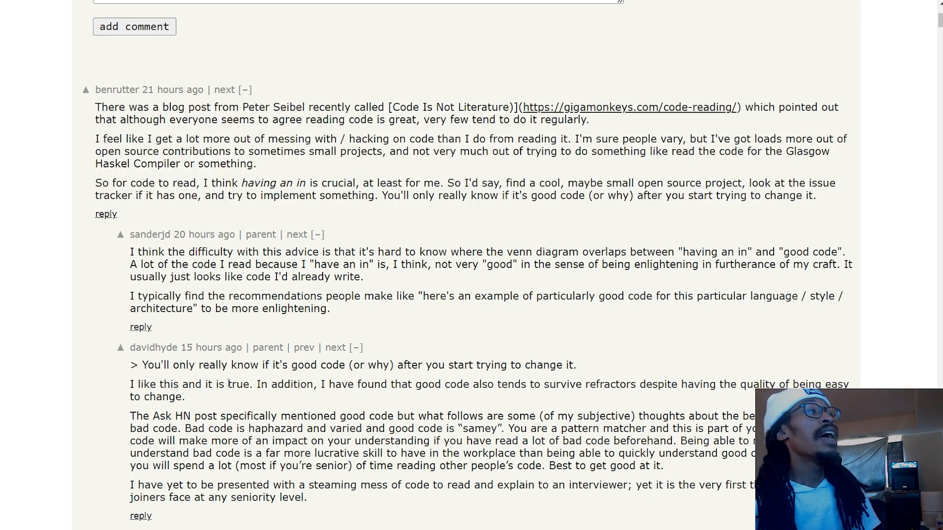
pyautogui.moveTo(456, 286)
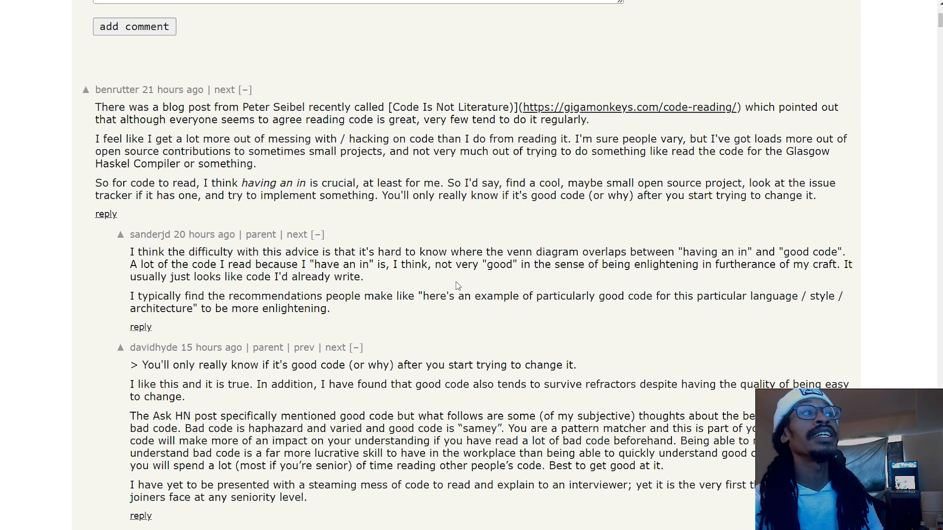
pyautogui.scroll(-3)
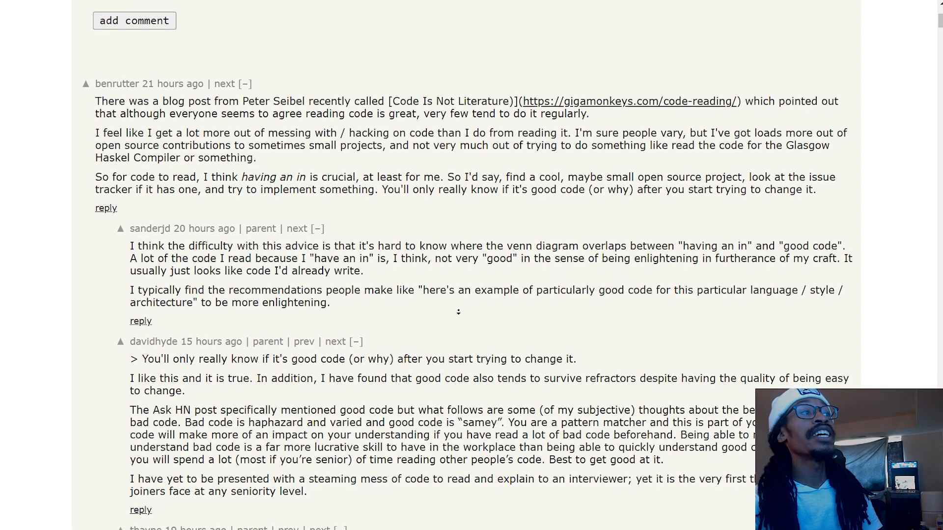
pyautogui.scroll(-3)
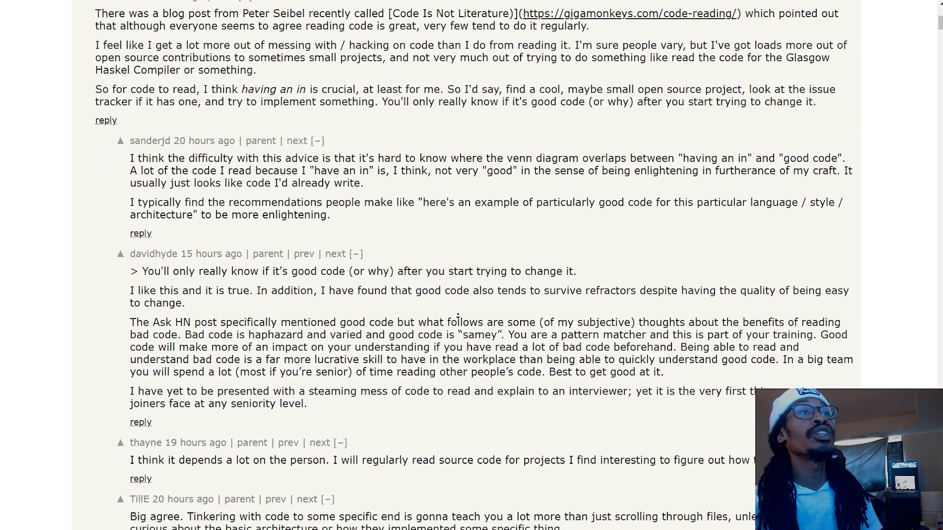
pyautogui.scroll(-3)
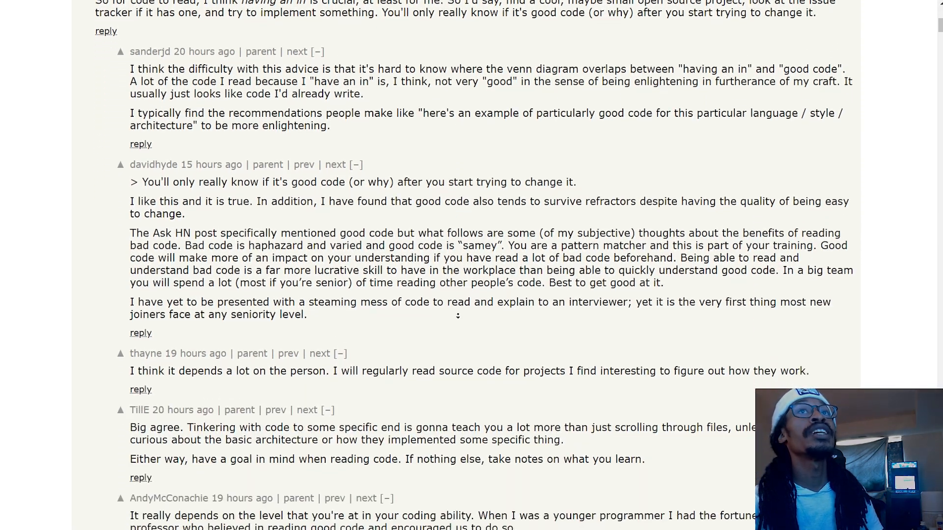
pyautogui.scroll(-3)
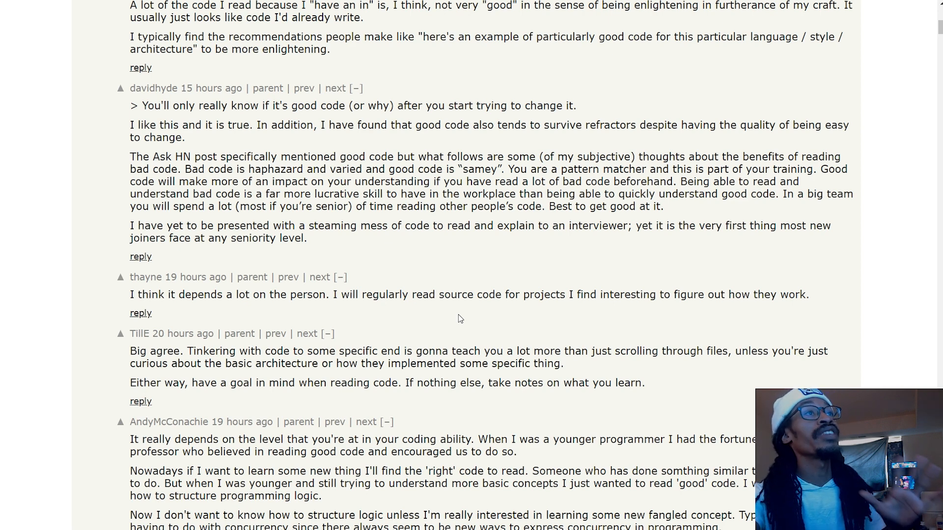
pyautogui.moveTo(468, 257)
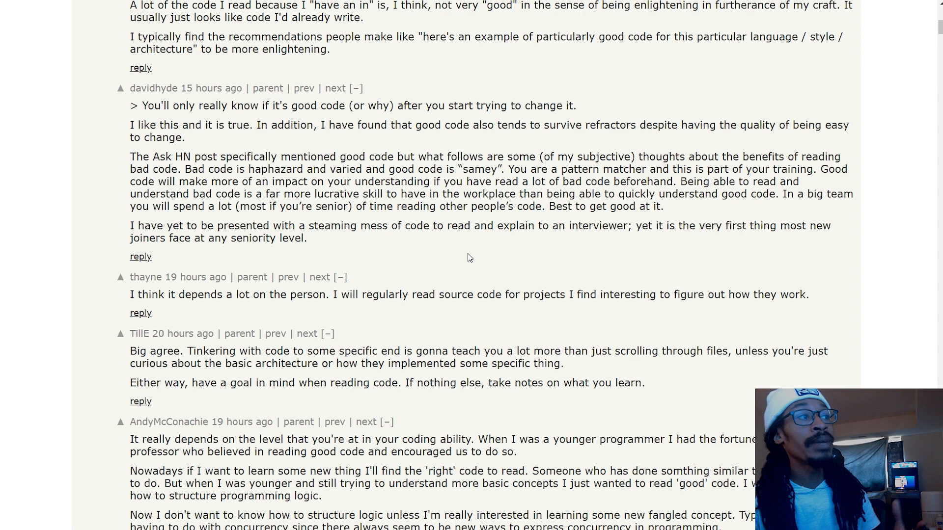
pyautogui.scroll(-3)
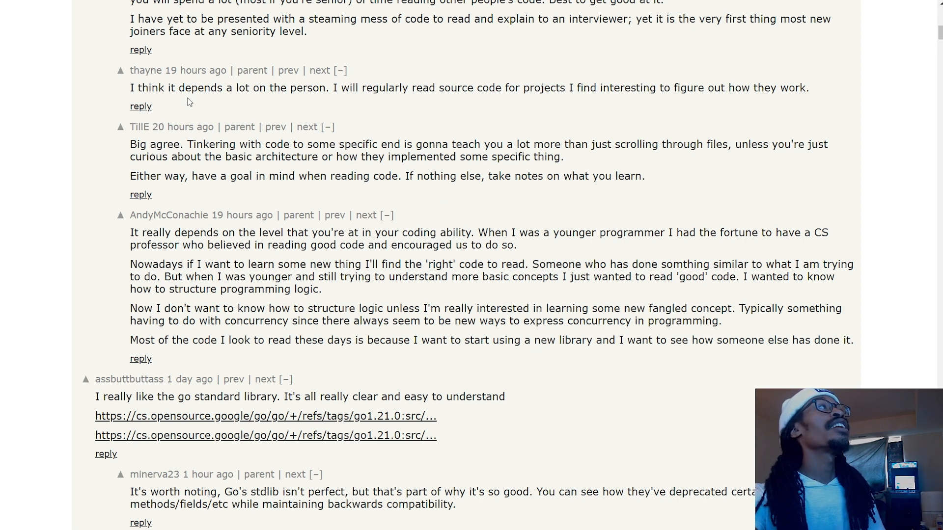
pyautogui.moveTo(142, 87); pyautogui.dragTo(517, 87)
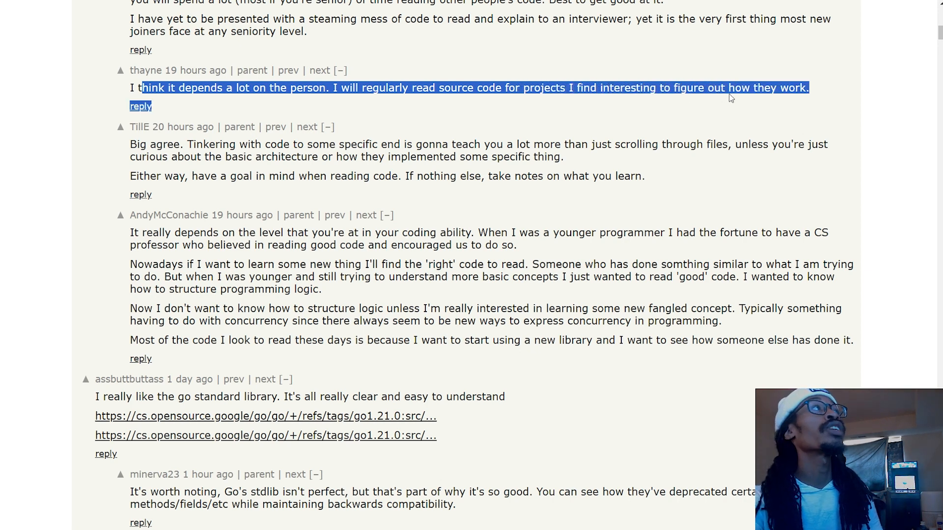
pyautogui.click(529, 124)
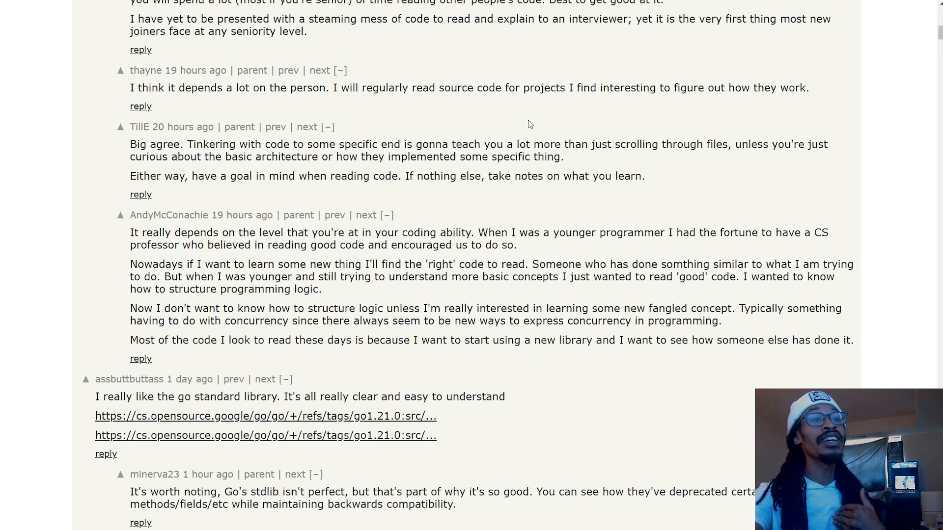
pyautogui.moveTo(526, 146)
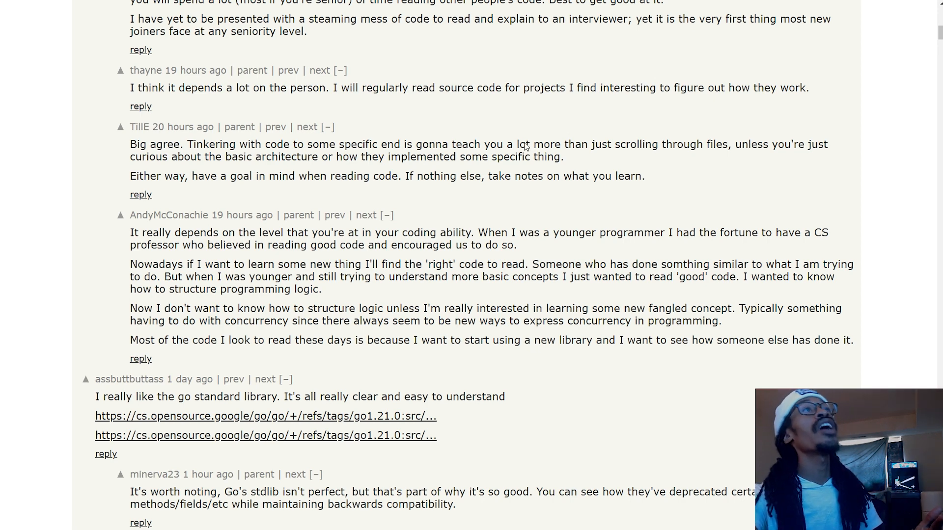
pyautogui.moveTo(661, 181)
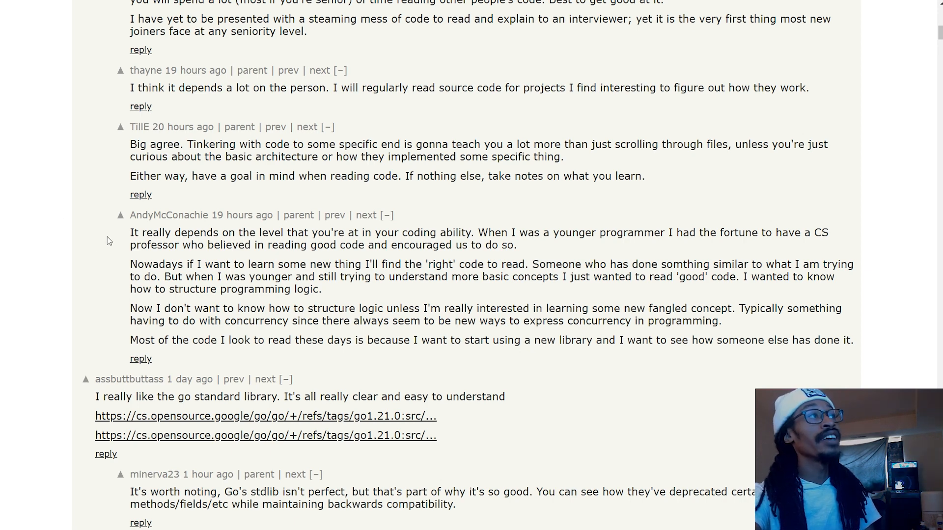
pyautogui.moveTo(97, 224)
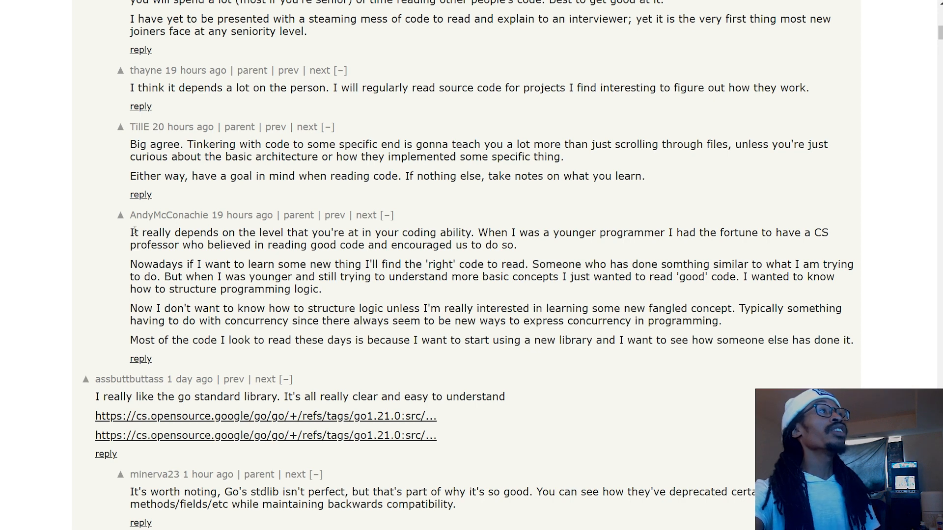
pyautogui.moveTo(130, 232); pyautogui.dragTo(515, 245)
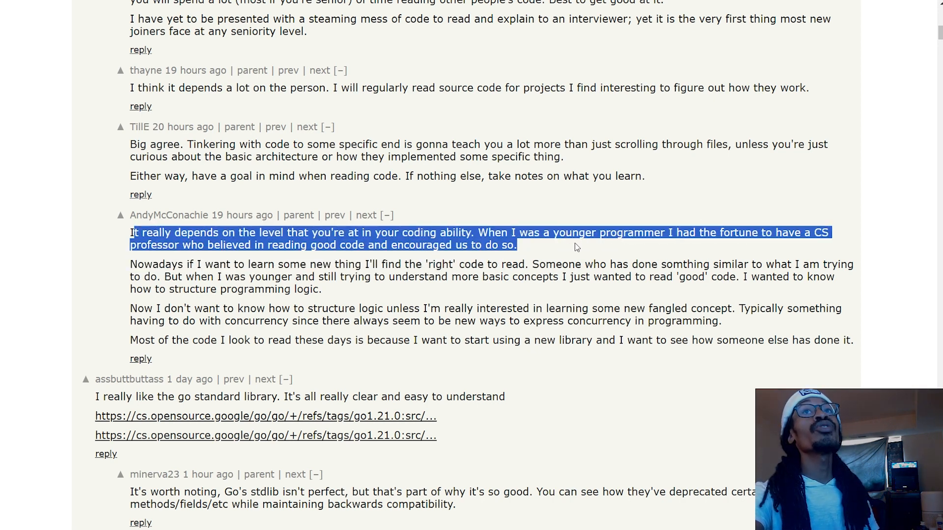
pyautogui.click(577, 248)
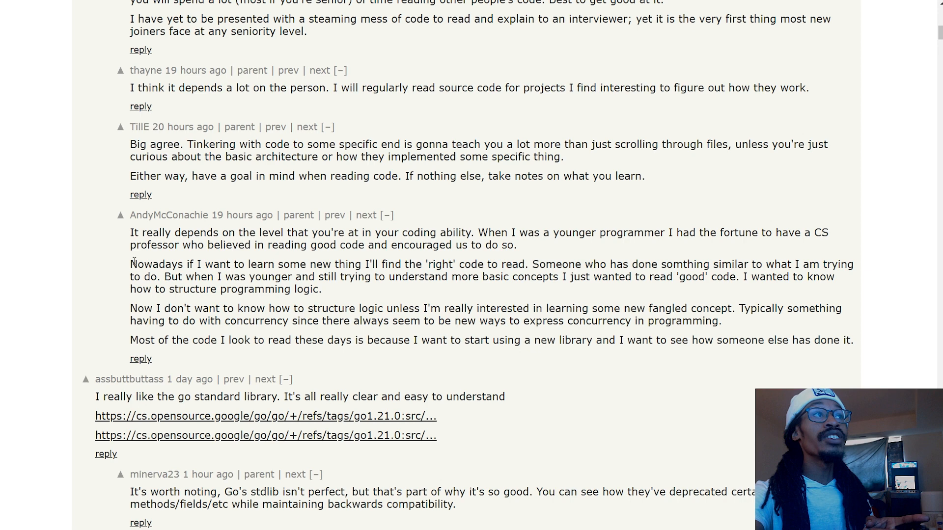
pyautogui.moveTo(130, 264); pyautogui.dragTo(367, 264)
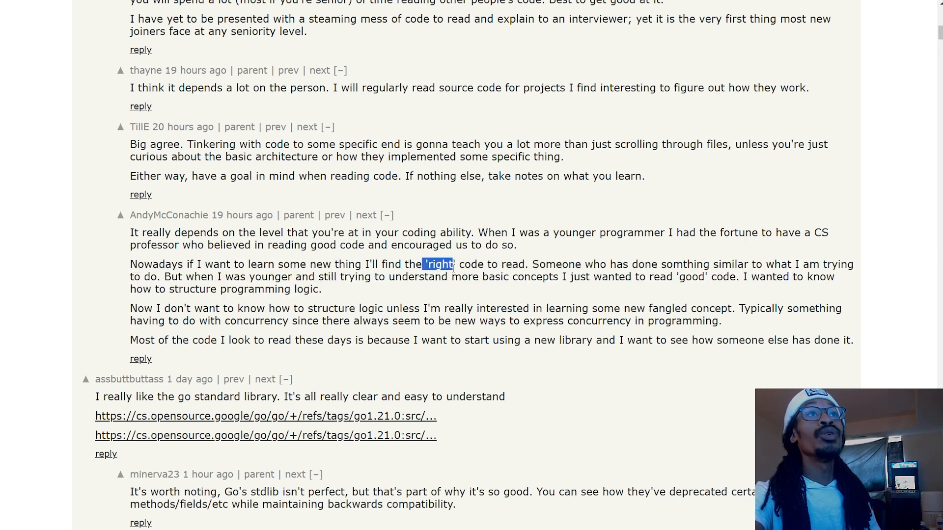
pyautogui.moveTo(469, 262)
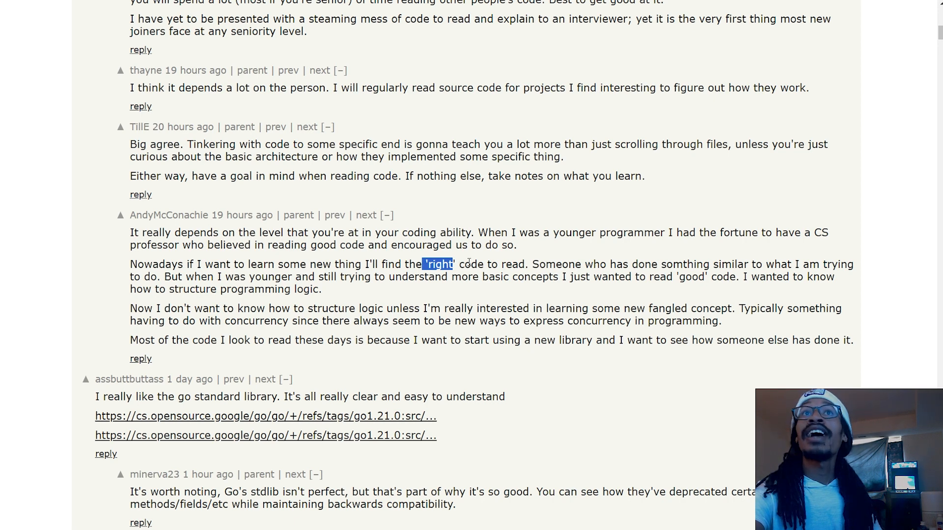
pyautogui.moveTo(633, 264)
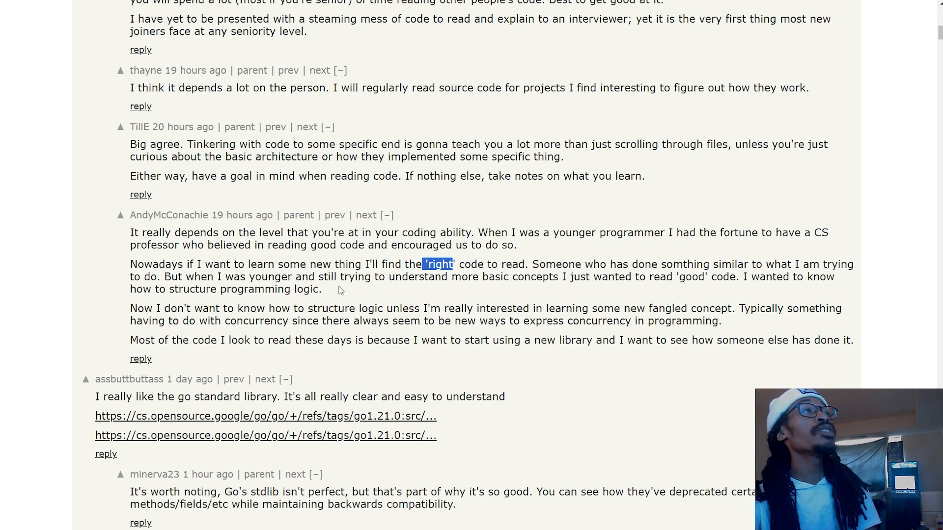
pyautogui.moveTo(353, 292)
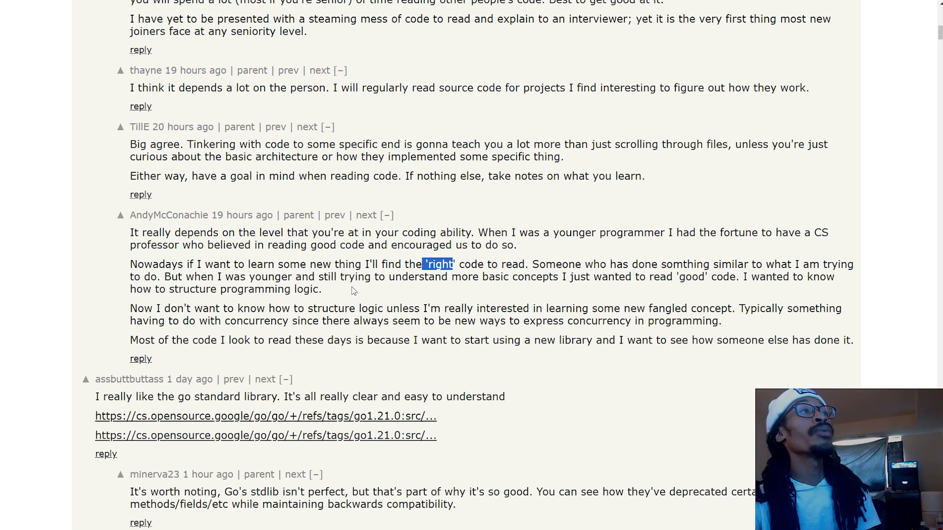
pyautogui.moveTo(452, 288)
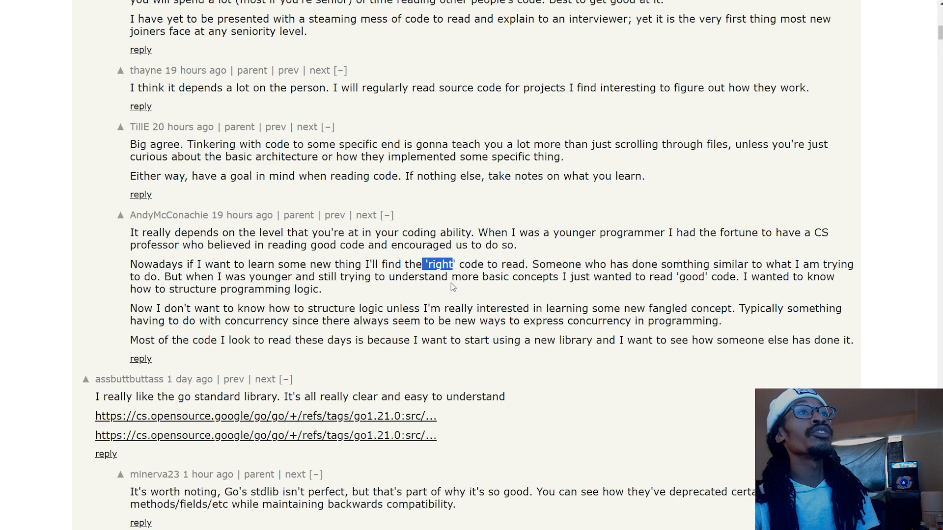
pyautogui.moveTo(563, 277)
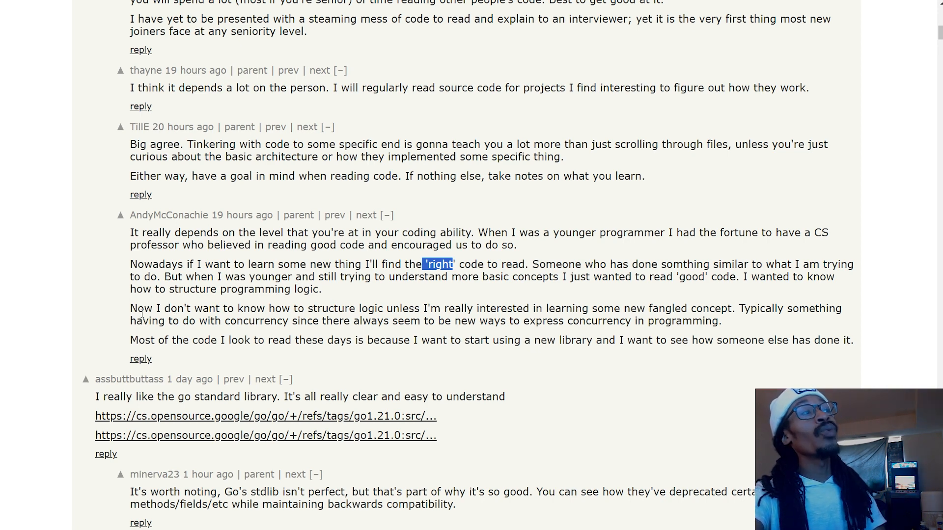
pyautogui.moveTo(130, 215); pyautogui.dragTo(297, 321)
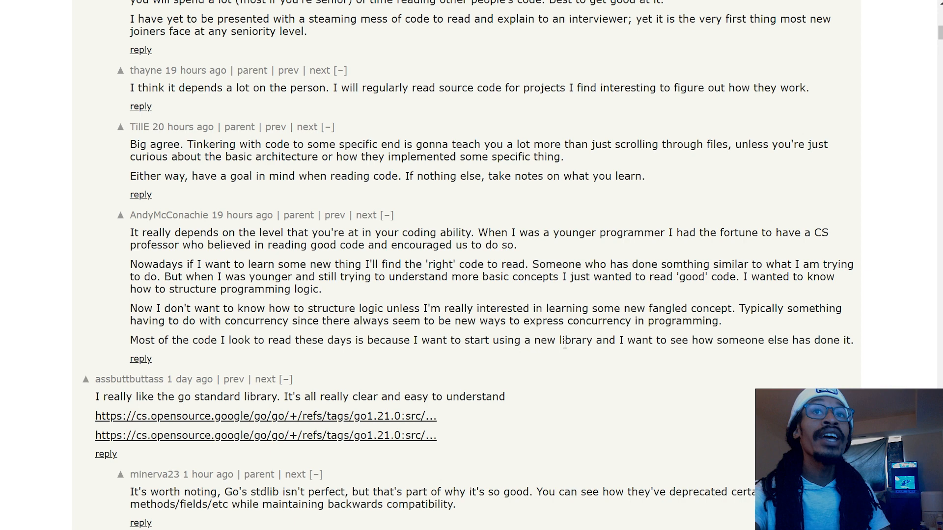
pyautogui.doubleClick(584, 340)
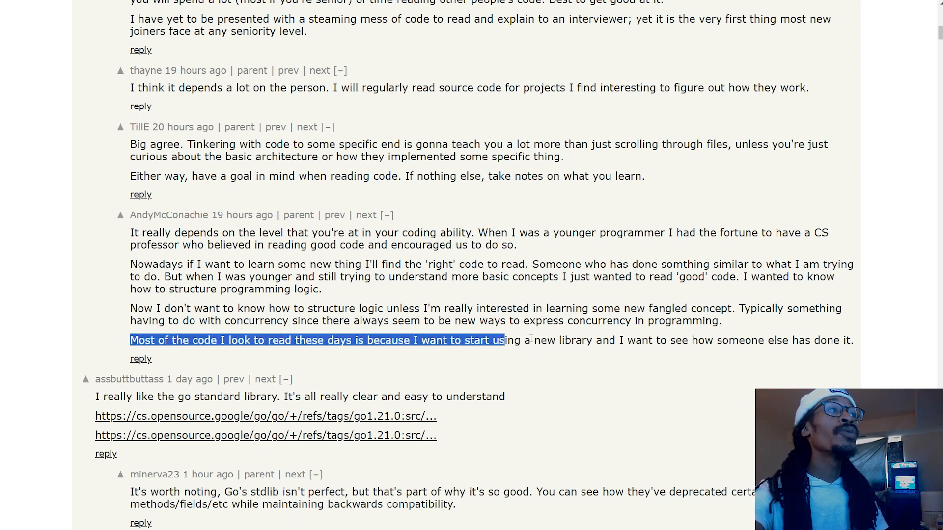
pyautogui.click(879, 343)
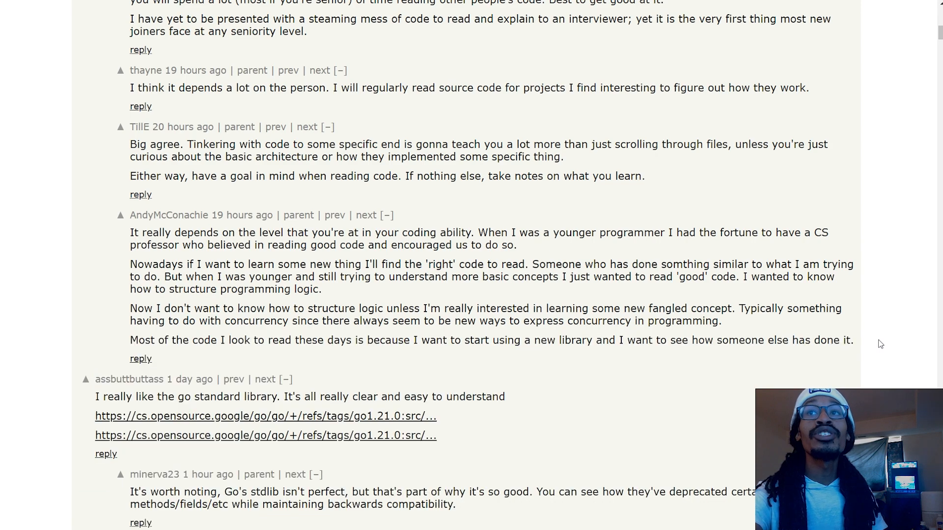
# Scroll past the Go standard library thread to alphazard's 'most code isn't worth reading' comment and its replies.
pyautogui.scroll(-3)
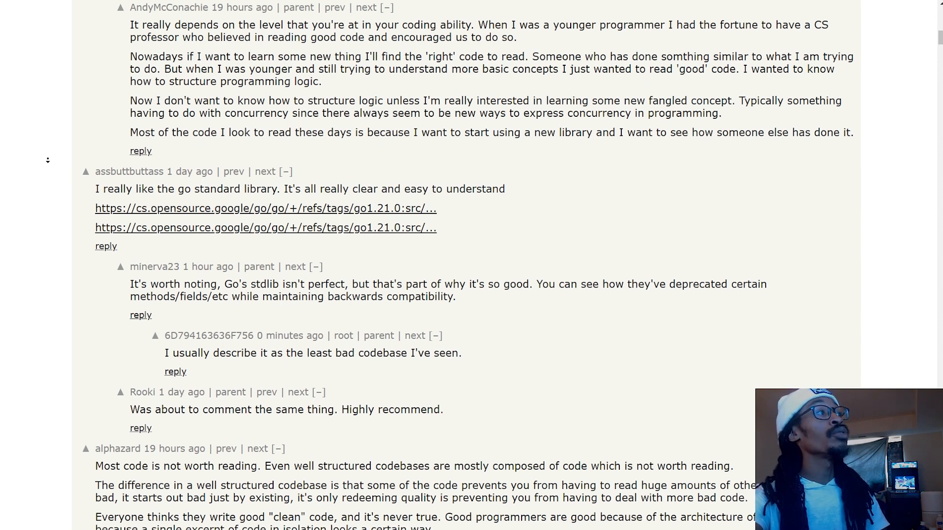
pyautogui.scroll(-3)
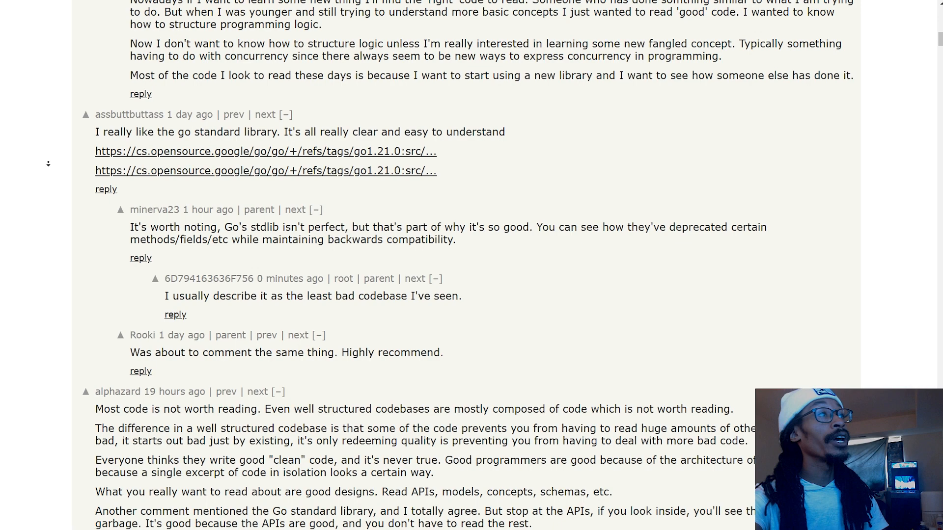
pyautogui.scroll(-3)
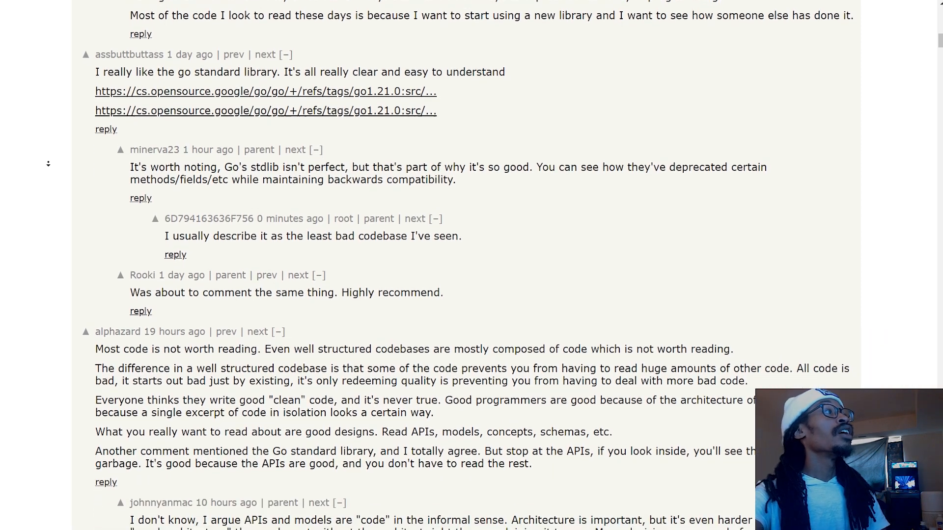
pyautogui.scroll(-3)
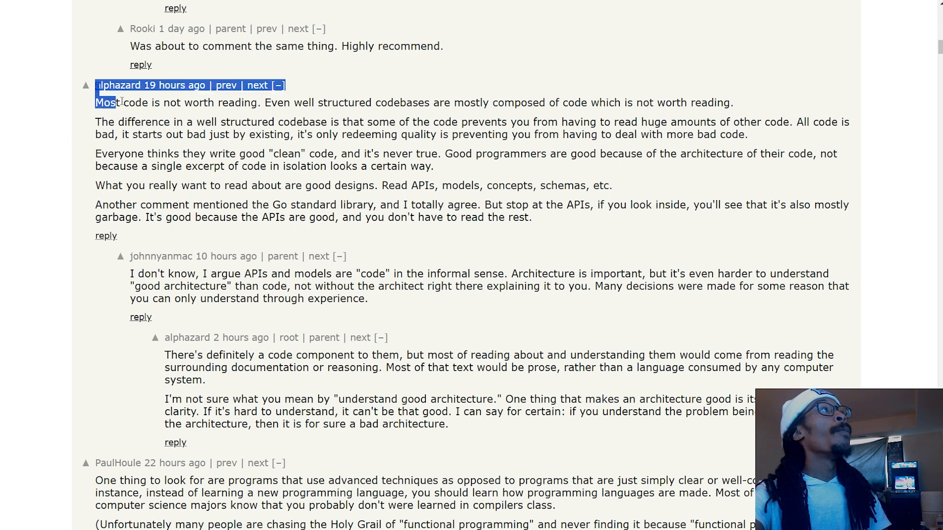
pyautogui.moveTo(318, 102); pyautogui.dragTo(391, 102)
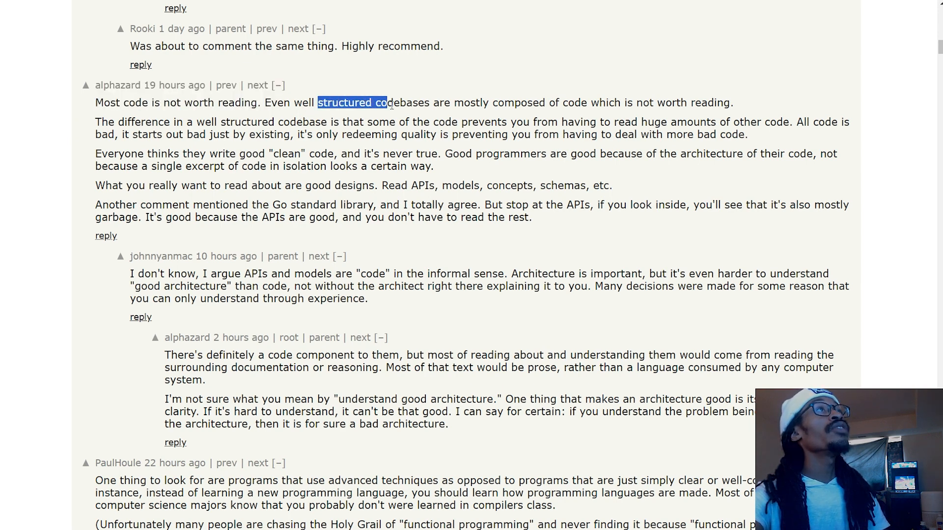
pyautogui.moveTo(391, 102); pyautogui.dragTo(595, 121)
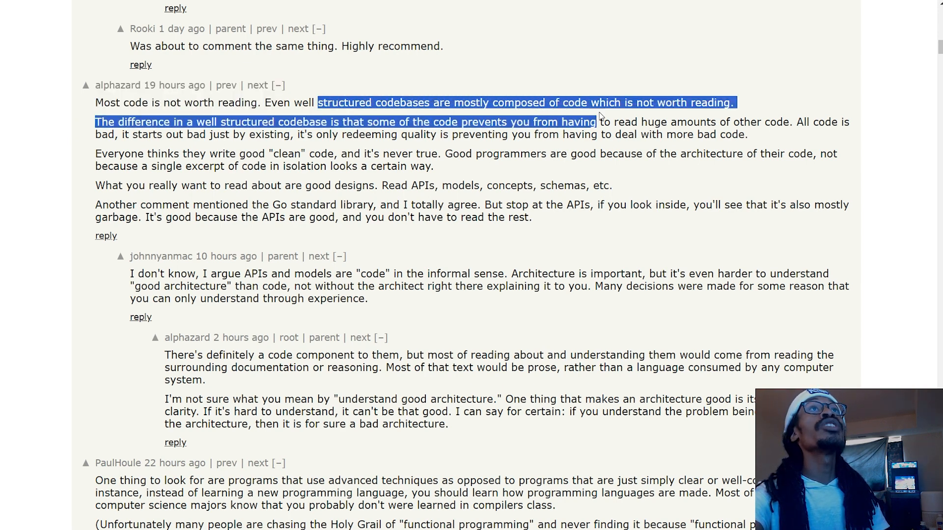
pyautogui.moveTo(595, 121); pyautogui.dragTo(731, 121)
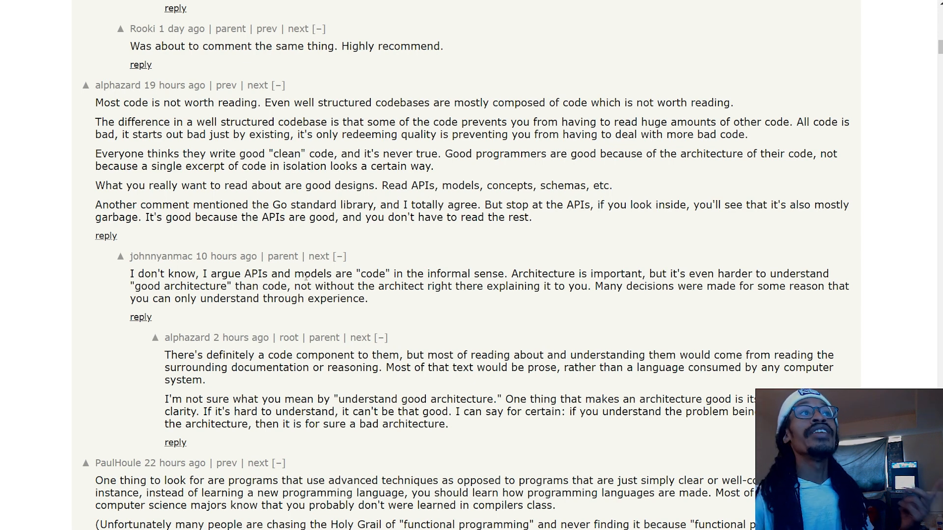
pyautogui.moveTo(505, 300)
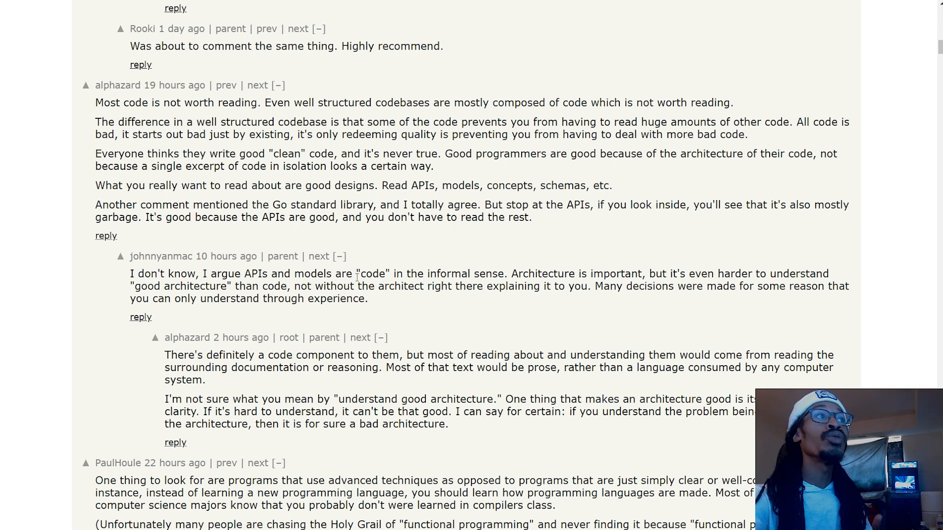
pyautogui.moveTo(380, 316)
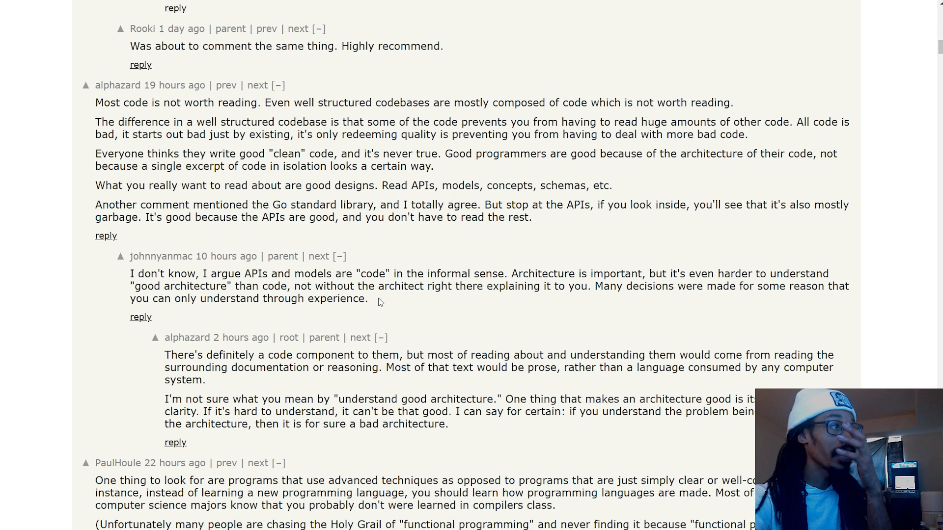
pyautogui.moveTo(340, 359)
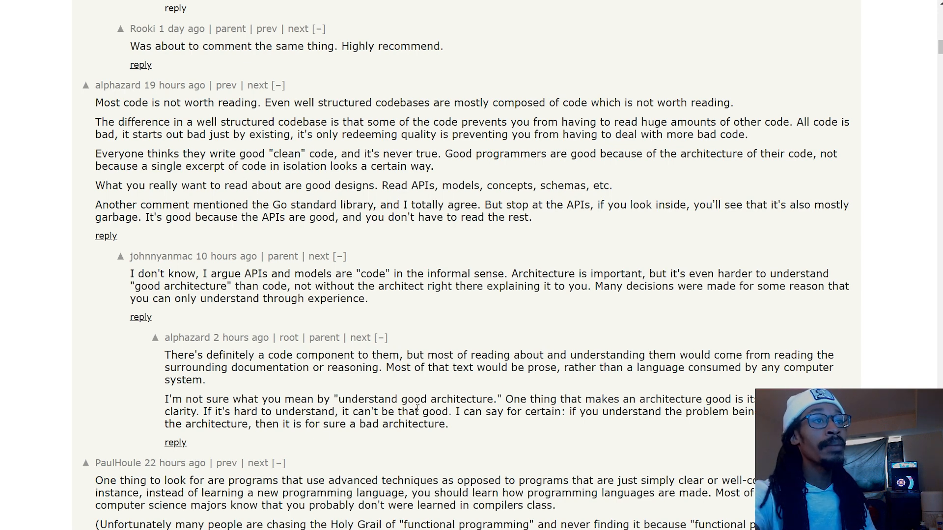
pyautogui.moveTo(614, 414)
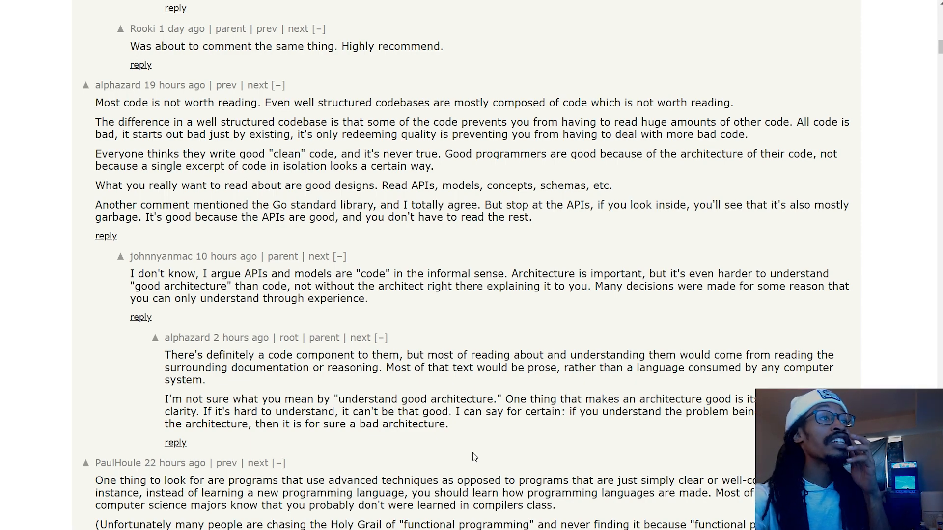
pyautogui.scroll(-3)
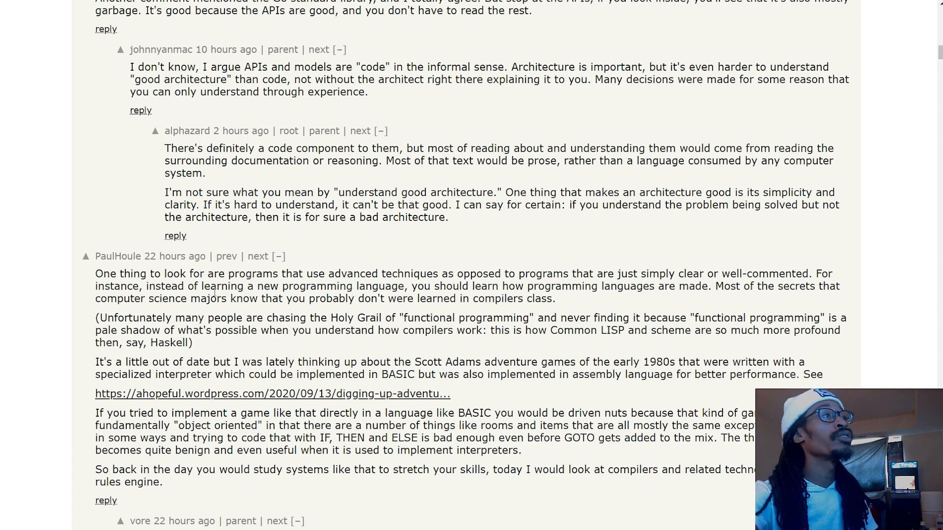
pyautogui.scroll(-3)
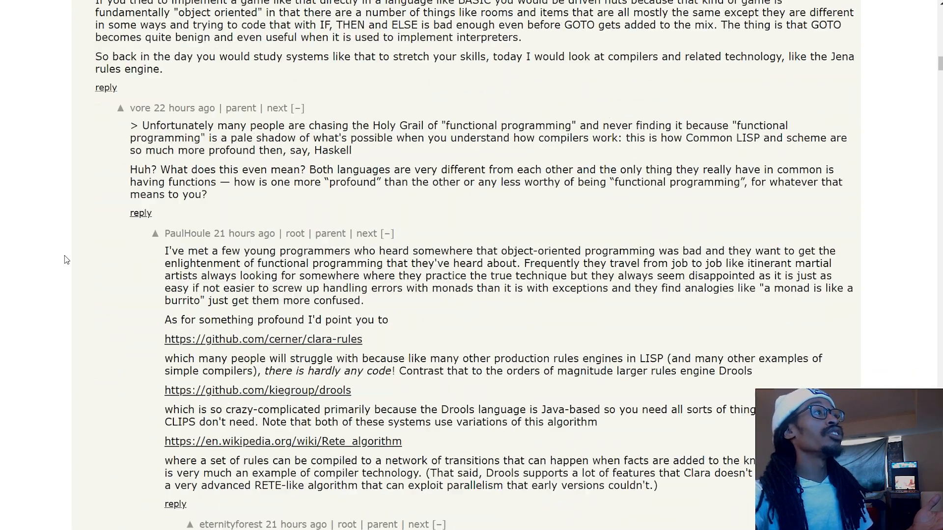
pyautogui.scroll(-3)
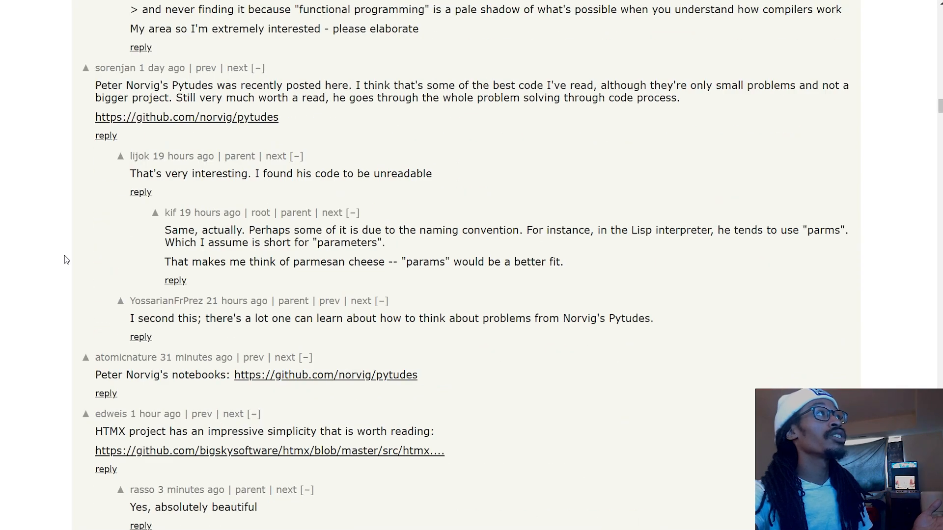
pyautogui.scroll(-3)
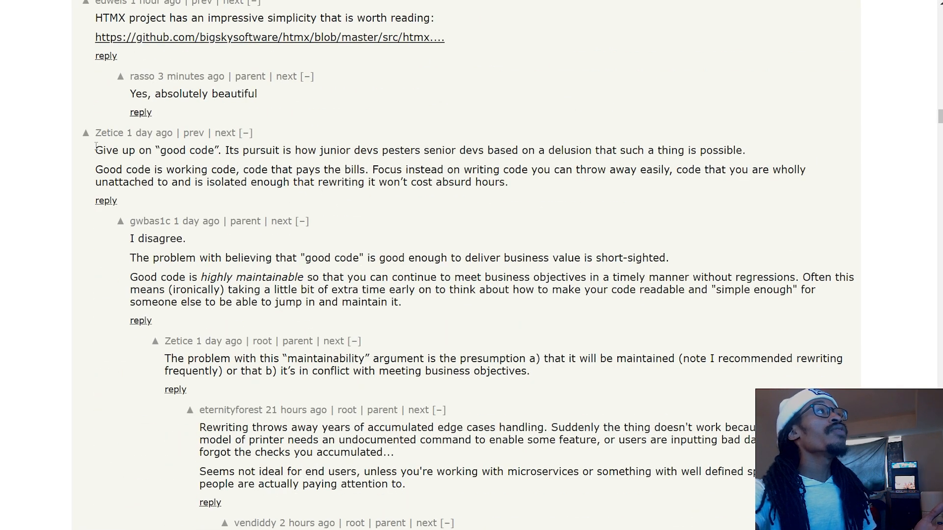
pyautogui.moveTo(95, 150); pyautogui.dragTo(336, 151)
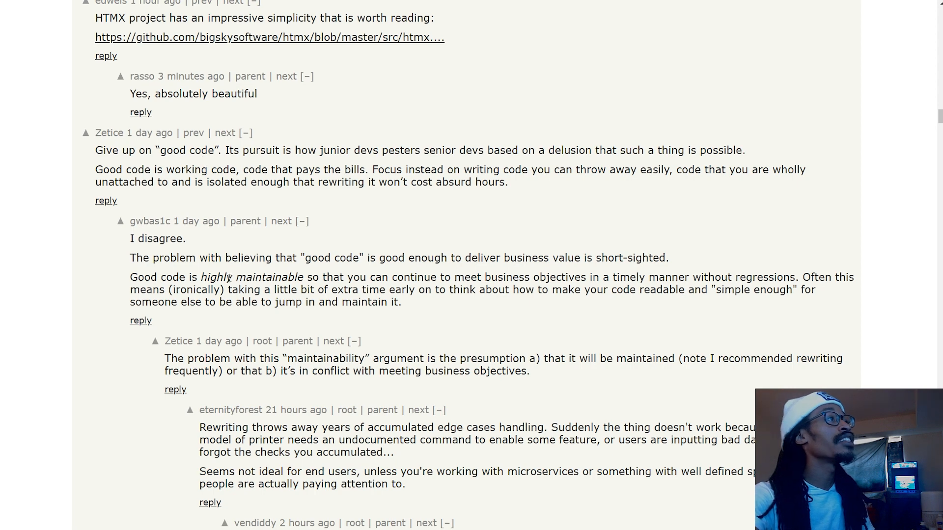
pyautogui.moveTo(227, 277); pyautogui.dragTo(326, 277)
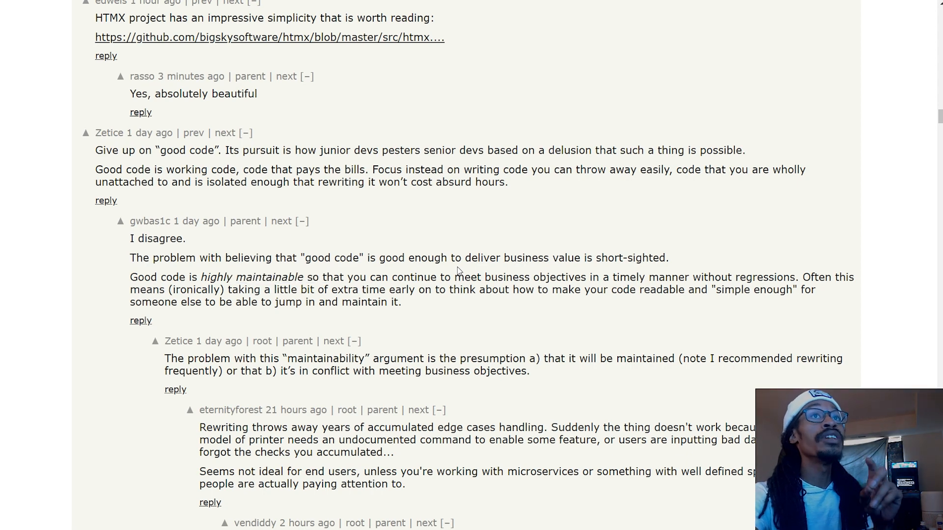
pyautogui.moveTo(132, 276)
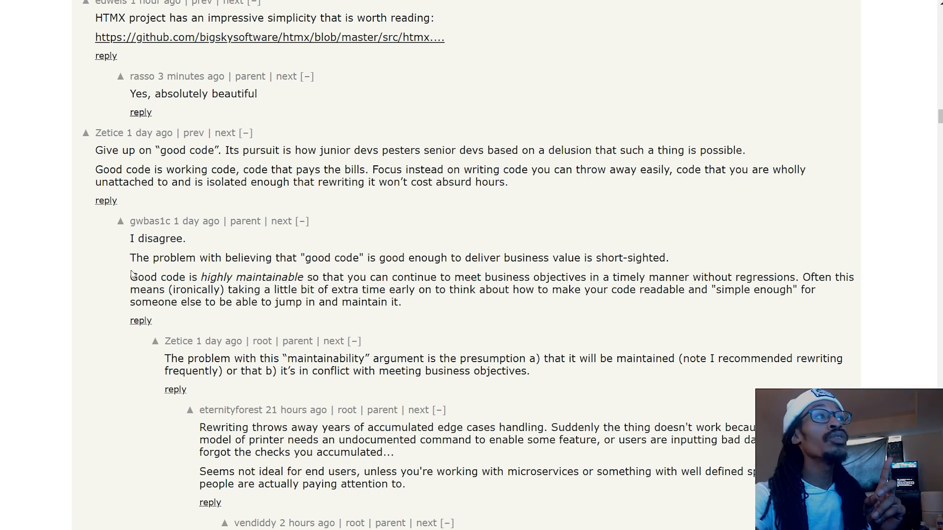
pyautogui.moveTo(129, 276); pyautogui.dragTo(445, 289)
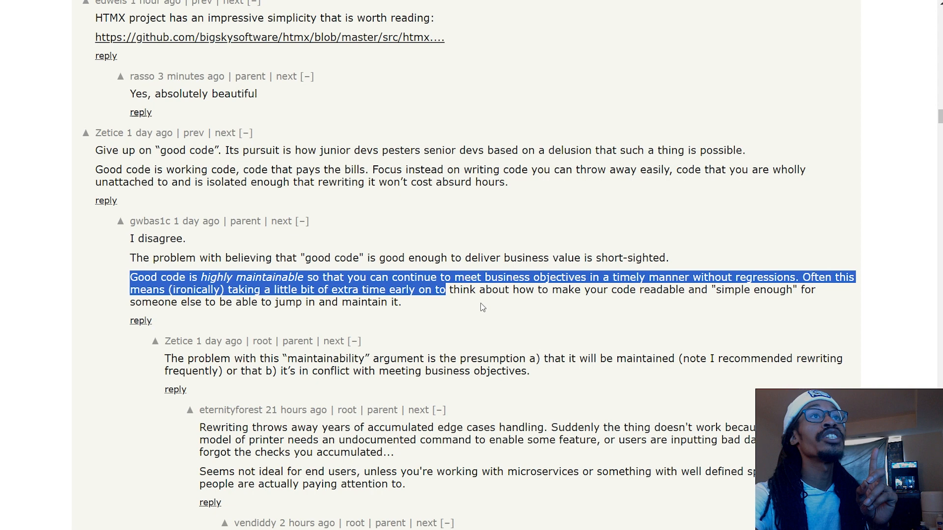
pyautogui.click(482, 307)
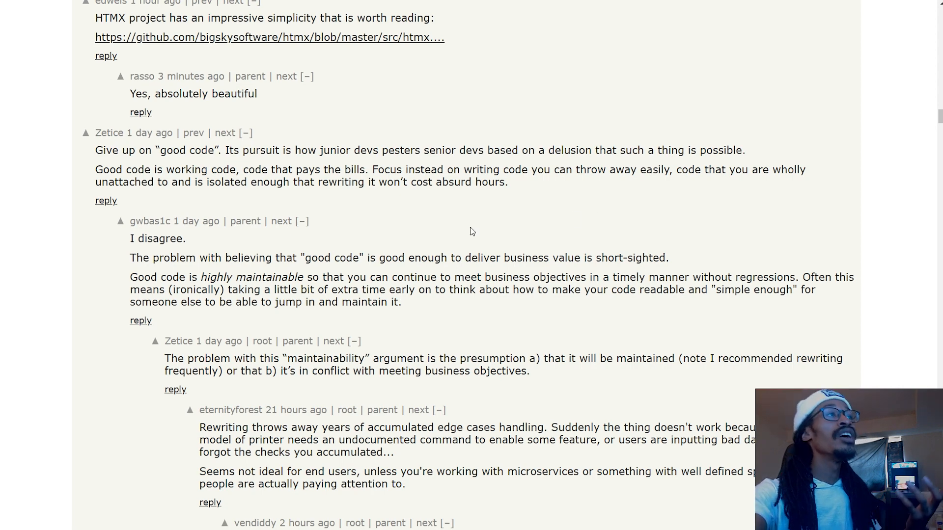
pyautogui.moveTo(367, 289); pyautogui.dragTo(581, 289)
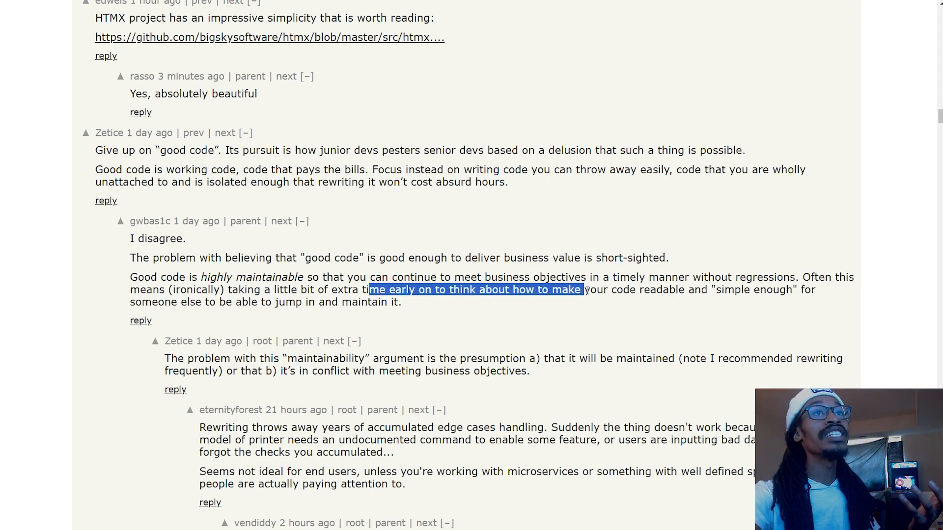
pyautogui.moveTo(580, 289); pyautogui.dragTo(634, 289)
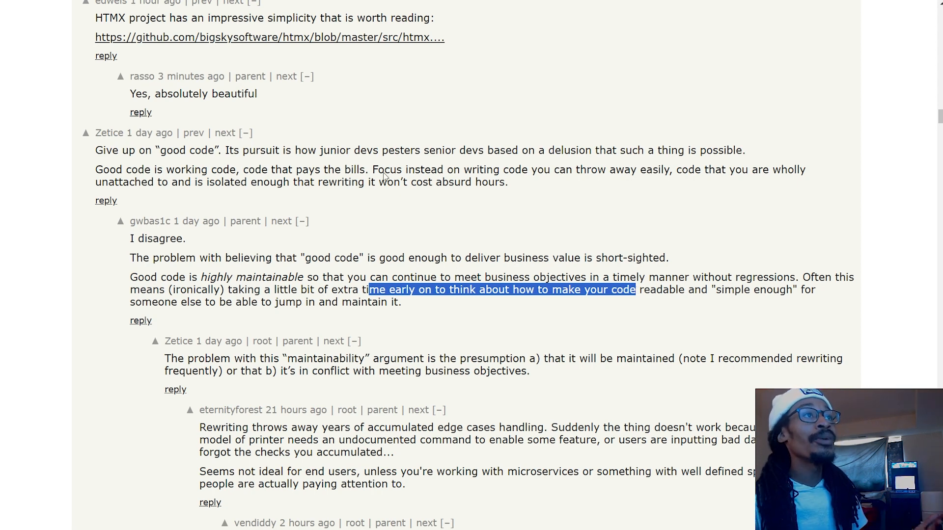
pyautogui.scroll(-3)
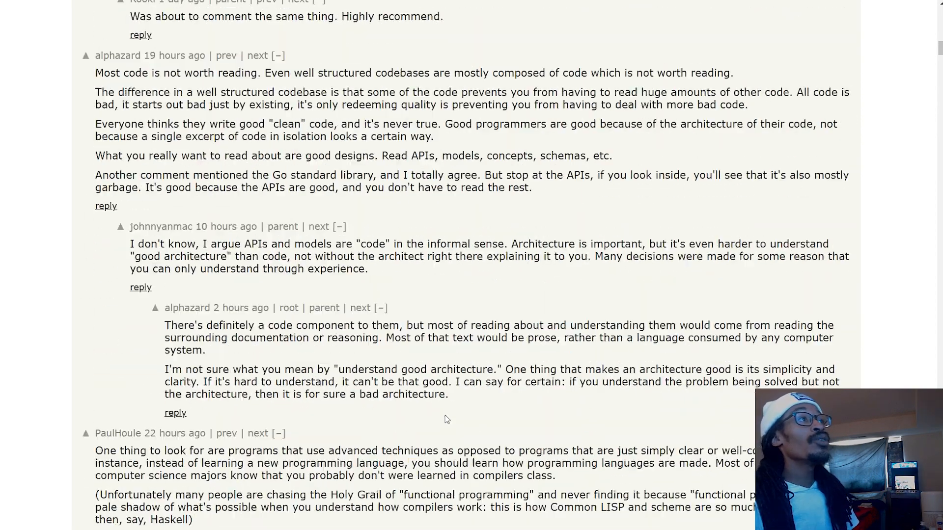
pyautogui.scroll(3)
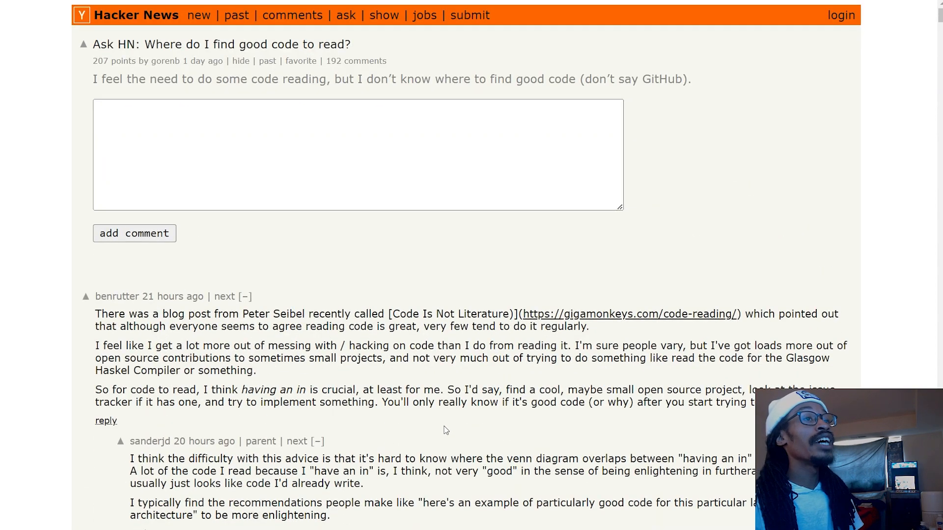
pyautogui.moveTo(97, 310)
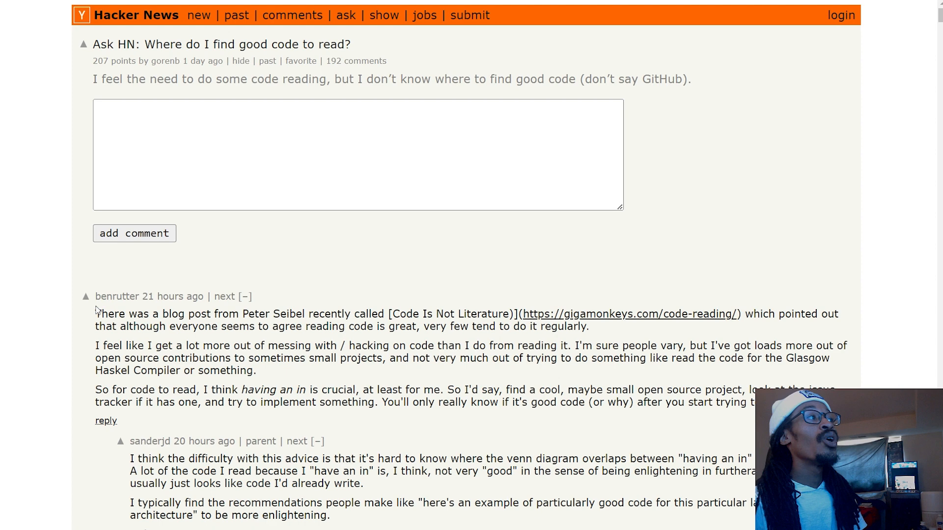
pyautogui.moveTo(95, 313); pyautogui.dragTo(325, 441)
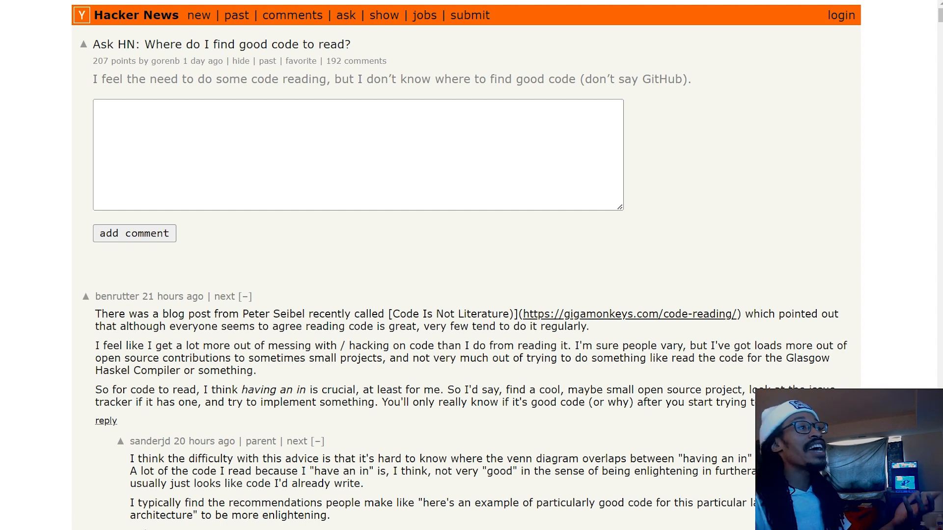
pyautogui.moveTo(402, 421)
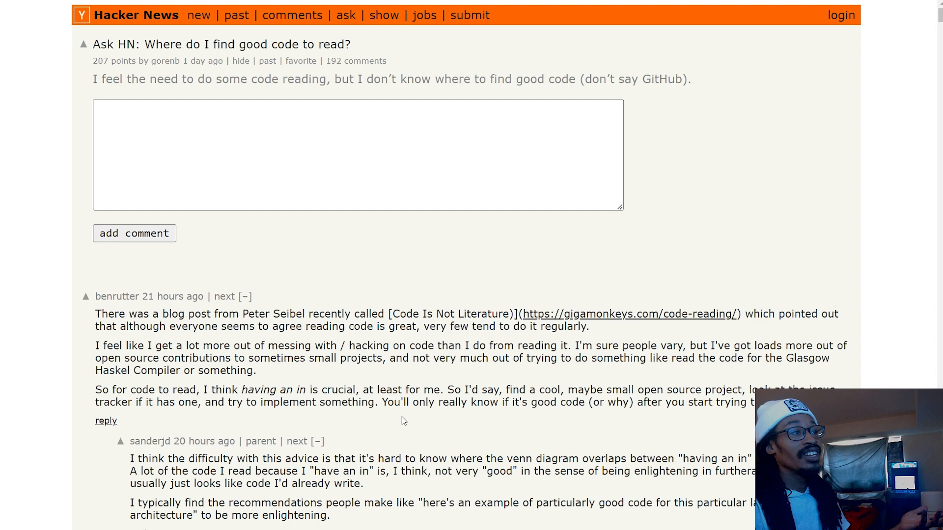
pyautogui.moveTo(457, 272)
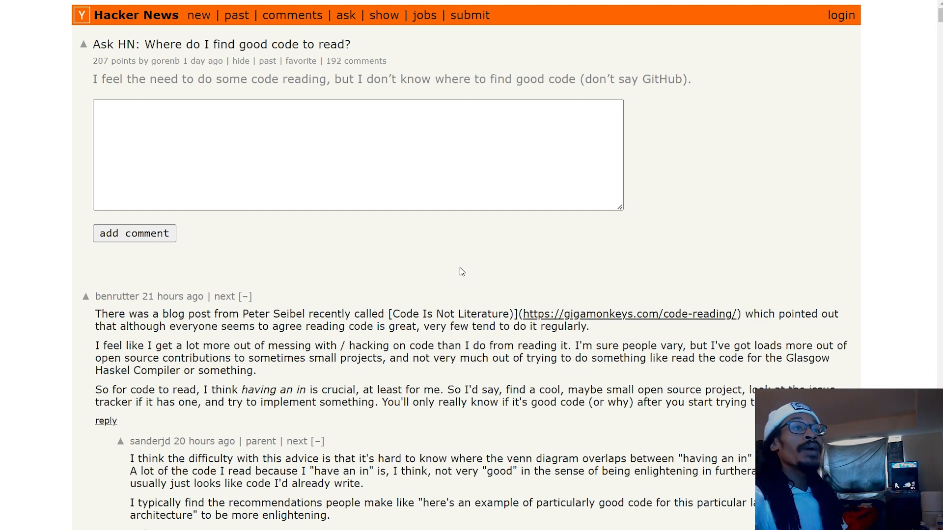
pyautogui.moveTo(443, 282)
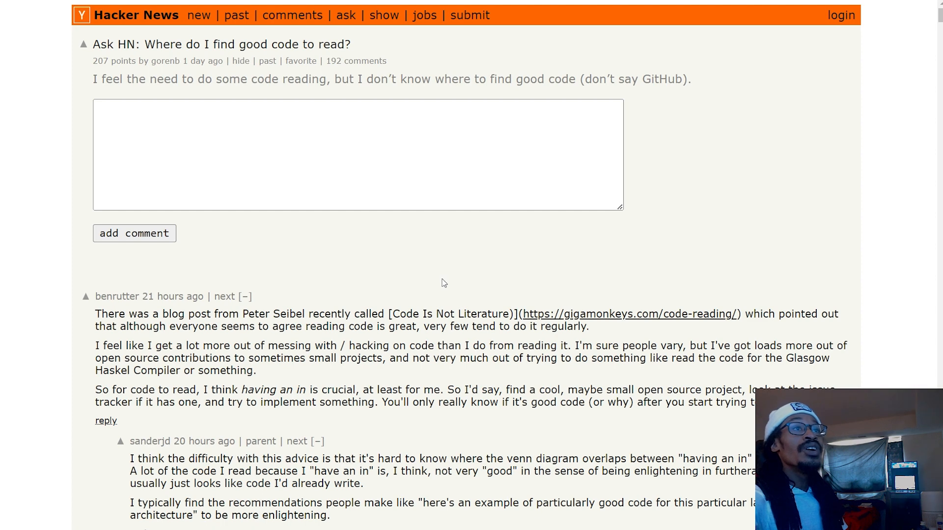
pyautogui.moveTo(440, 277)
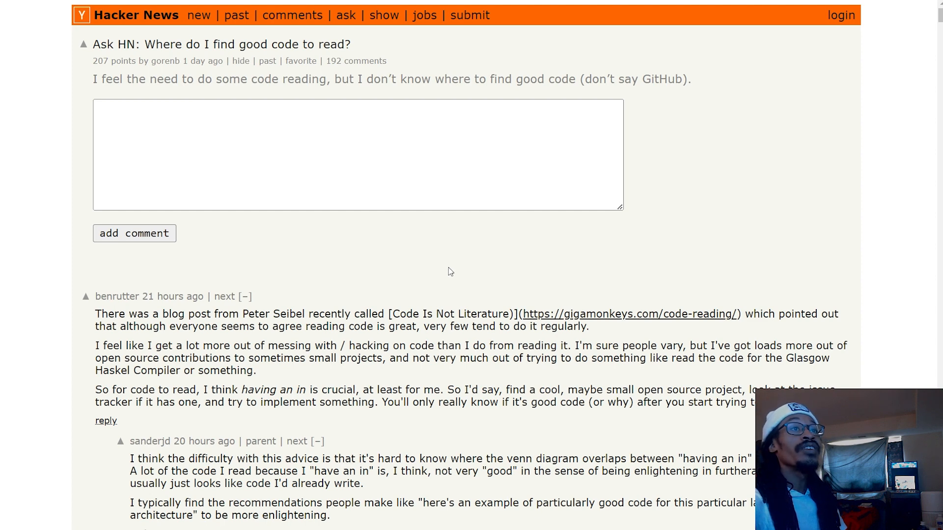
pyautogui.moveTo(457, 279)
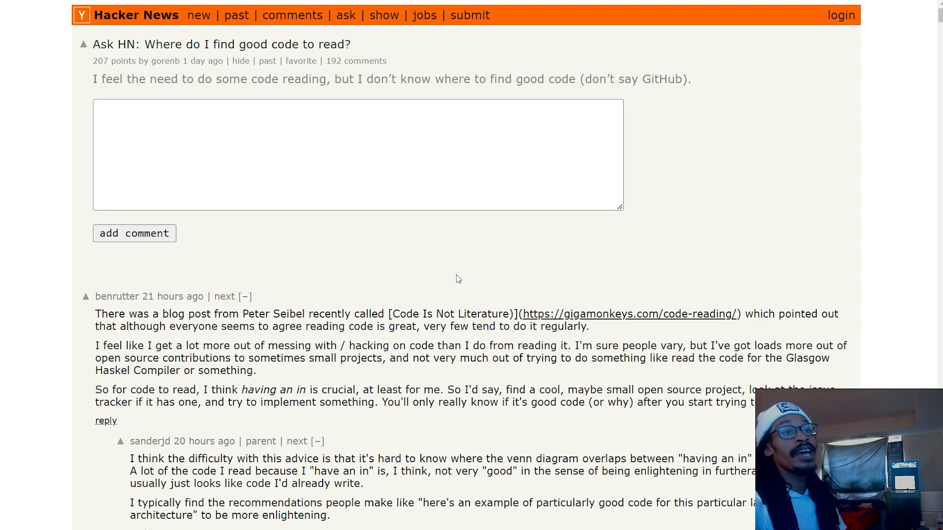
pyautogui.moveTo(448, 304)
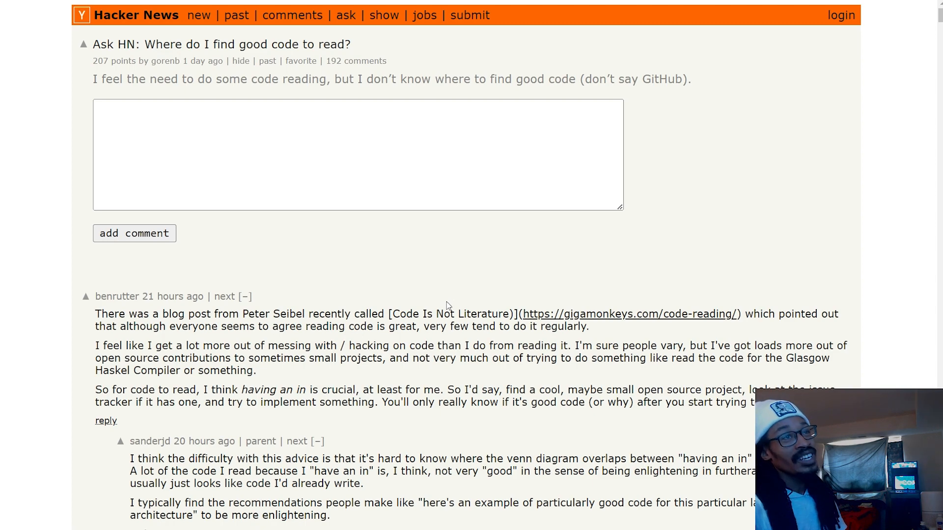